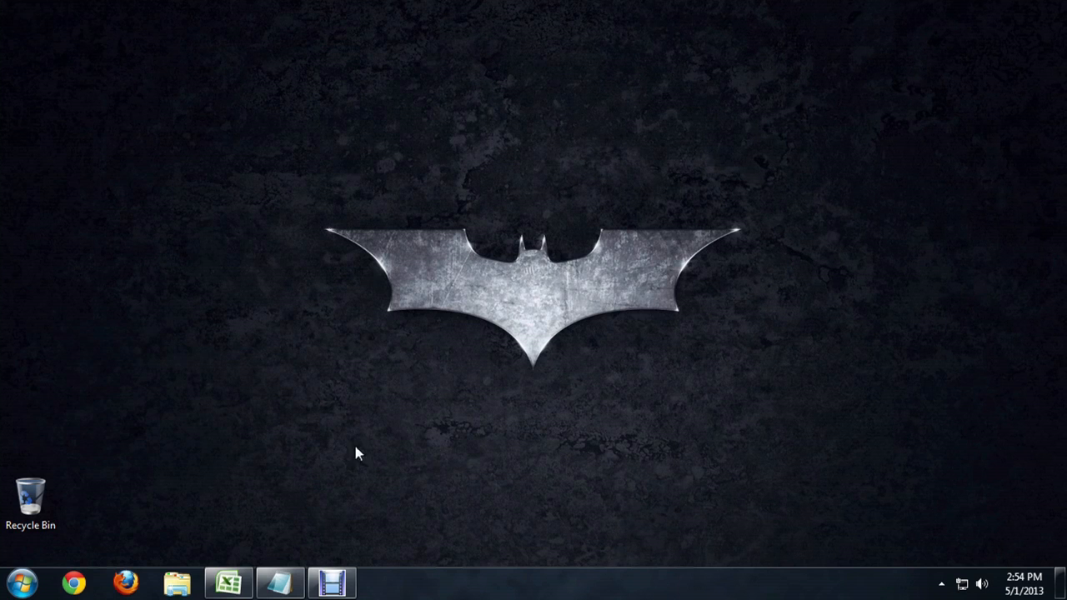
mouse_move(19, 592)
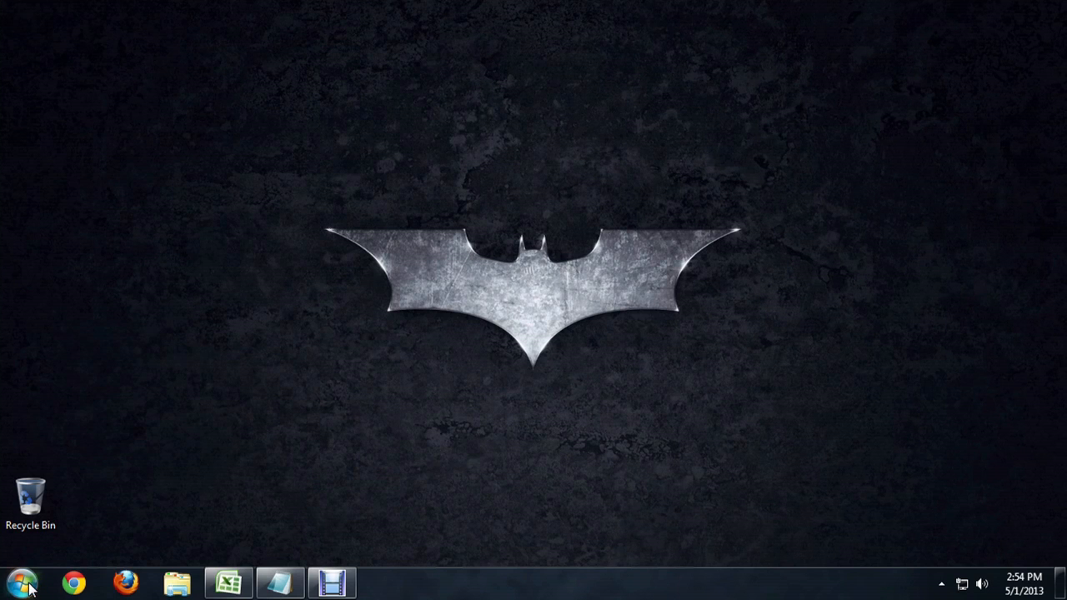
- Launch Control Panel from the Start menu
left_click(40, 571)
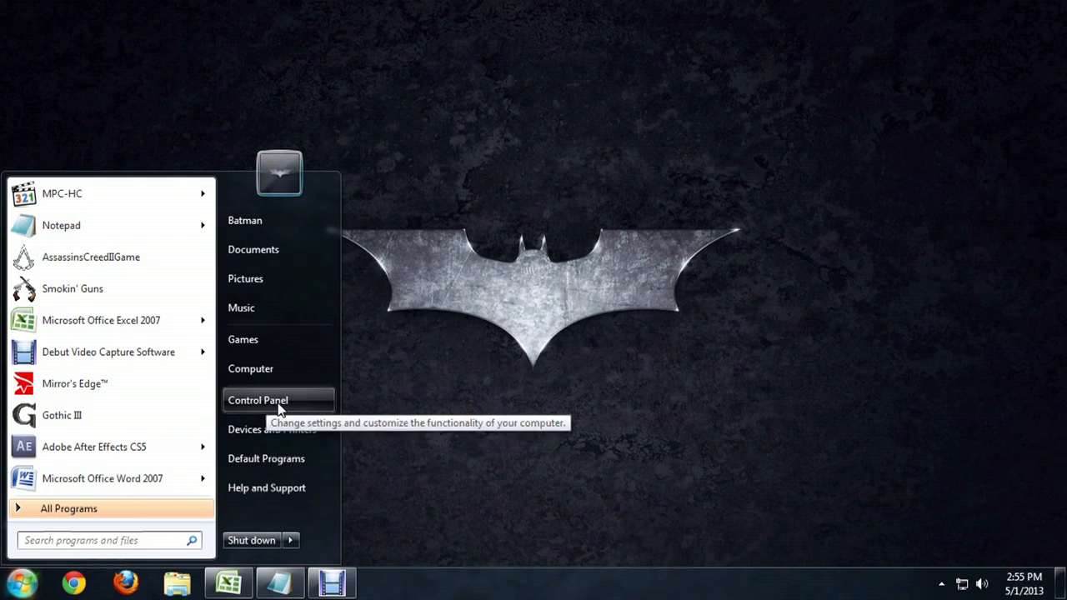
left_click(257, 400)
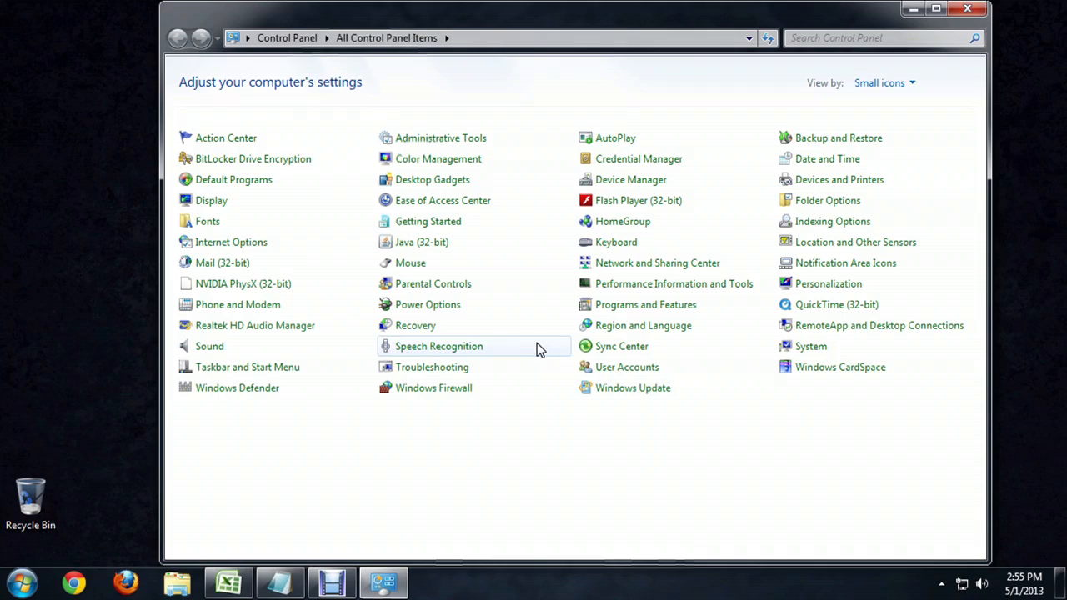
mouse_move(682, 270)
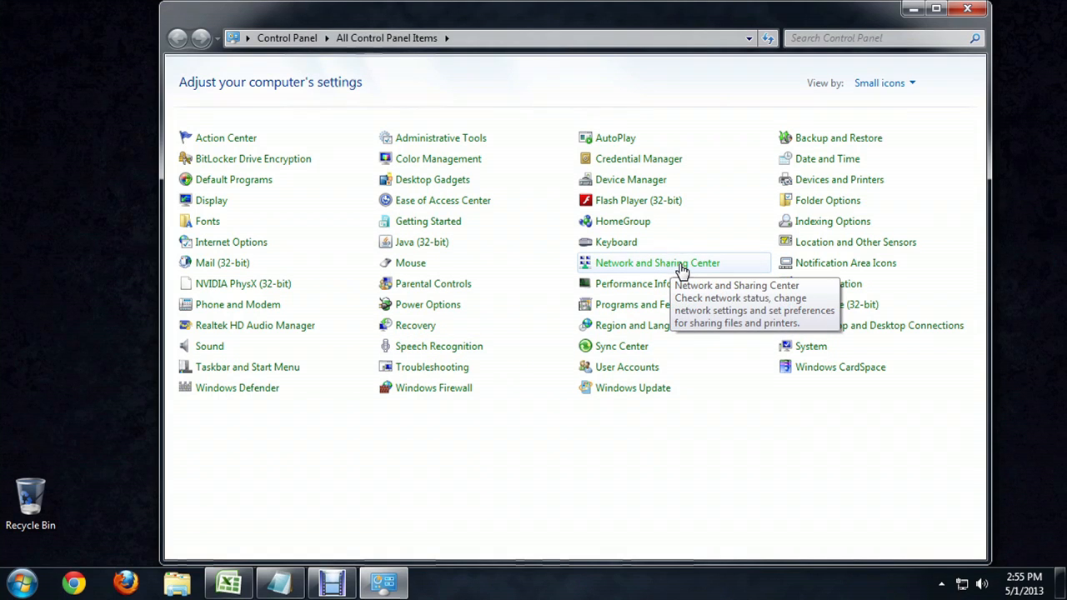
- Reach the Network Connections list via Network and Sharing Center's adapter settings
left_click(657, 263)
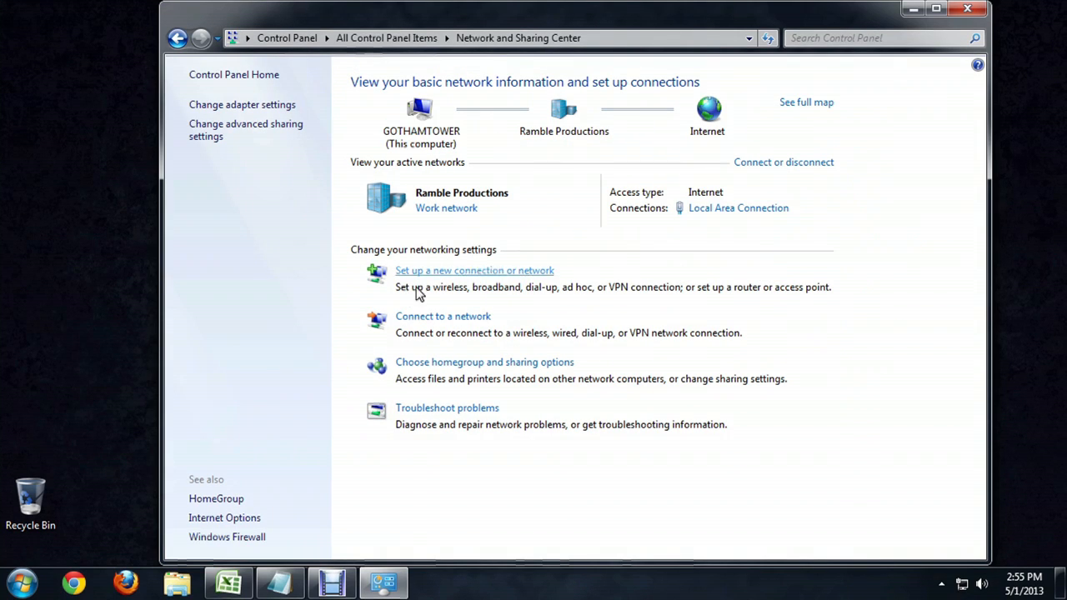
mouse_move(260, 108)
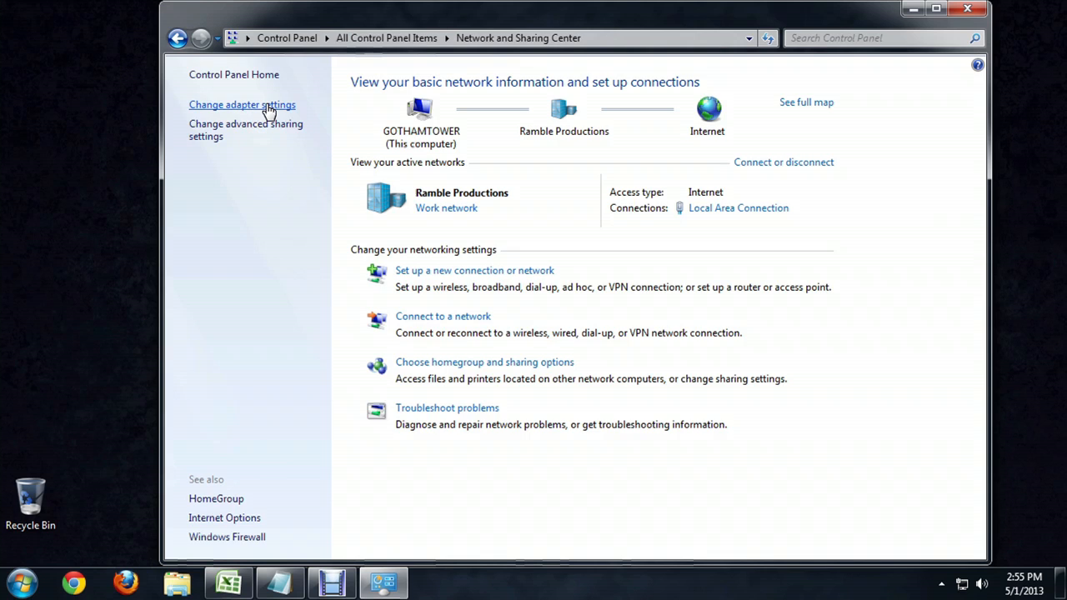
left_click(242, 104)
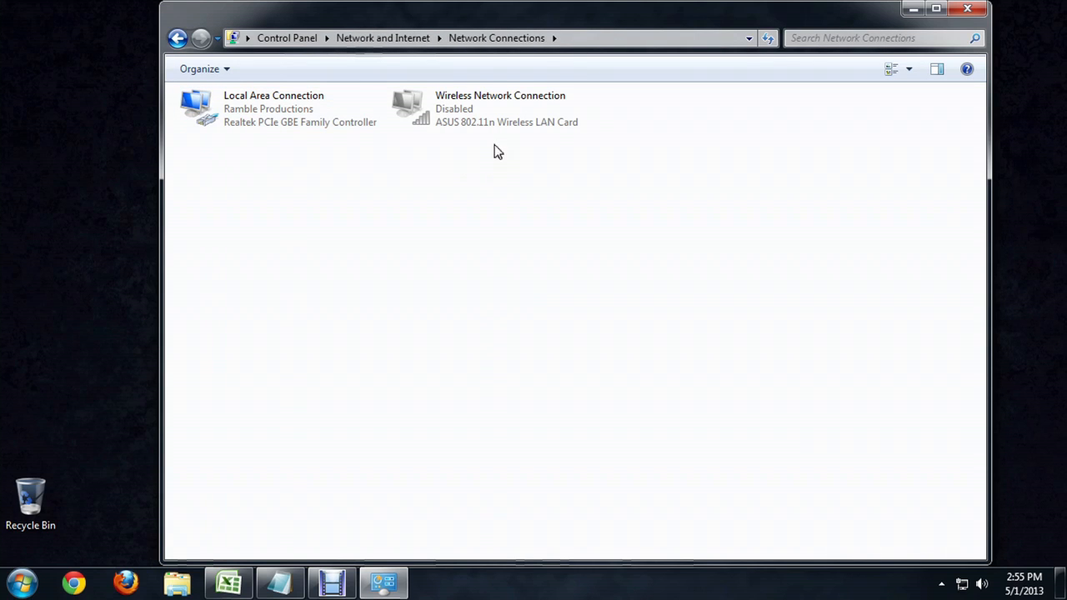
mouse_move(502, 120)
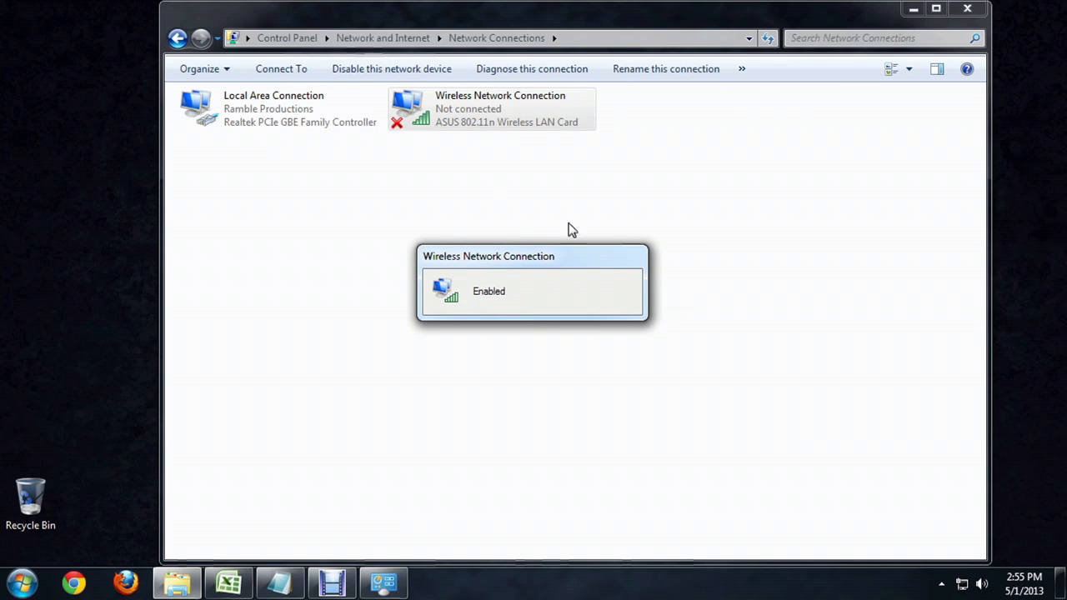
- Bring up Wireless Network Connection's Properties and select Internet Protocol Version 6 (TCP/IPv6)
right_click(487, 108)
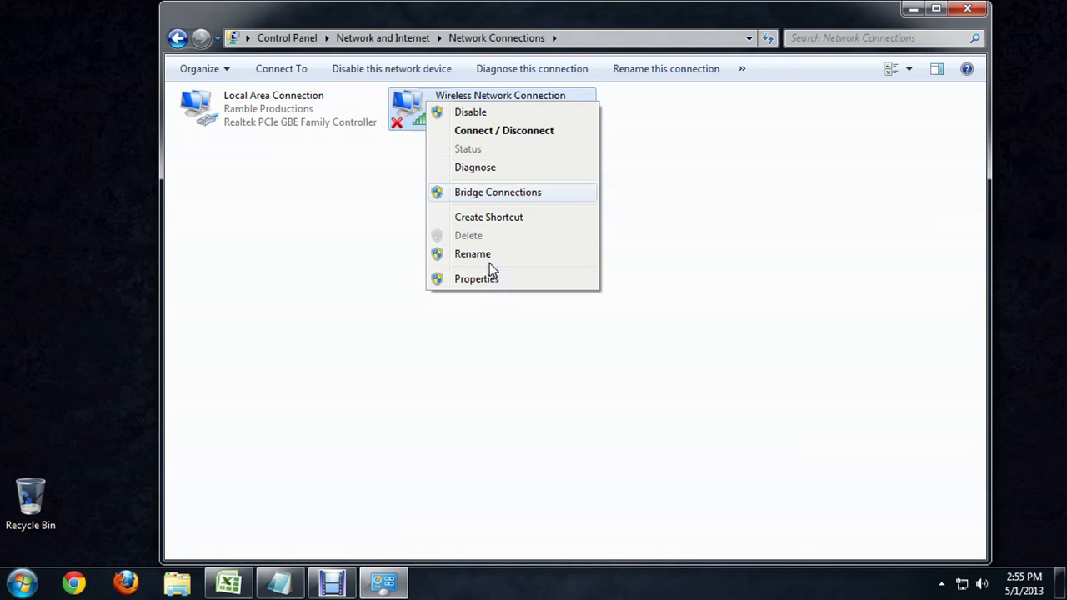
left_click(477, 278)
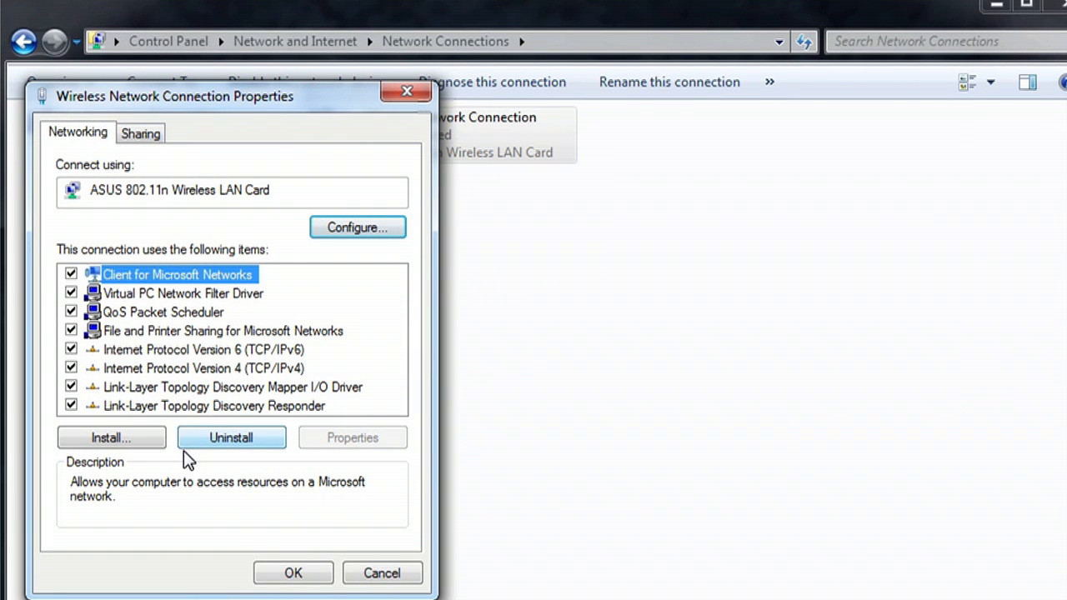
mouse_move(244, 357)
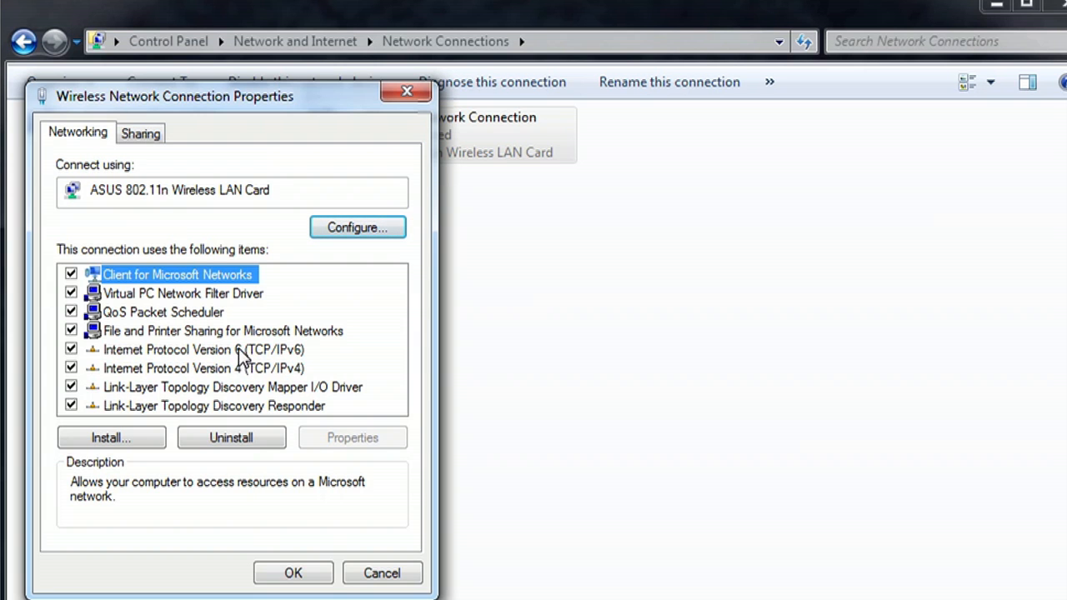
mouse_move(253, 368)
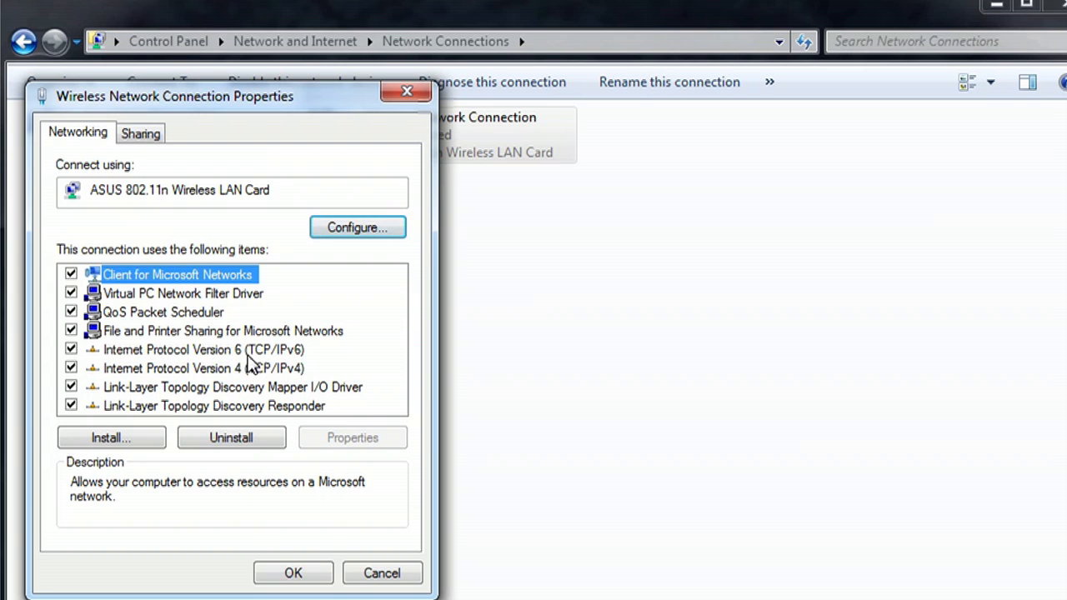
left_click(192, 350)
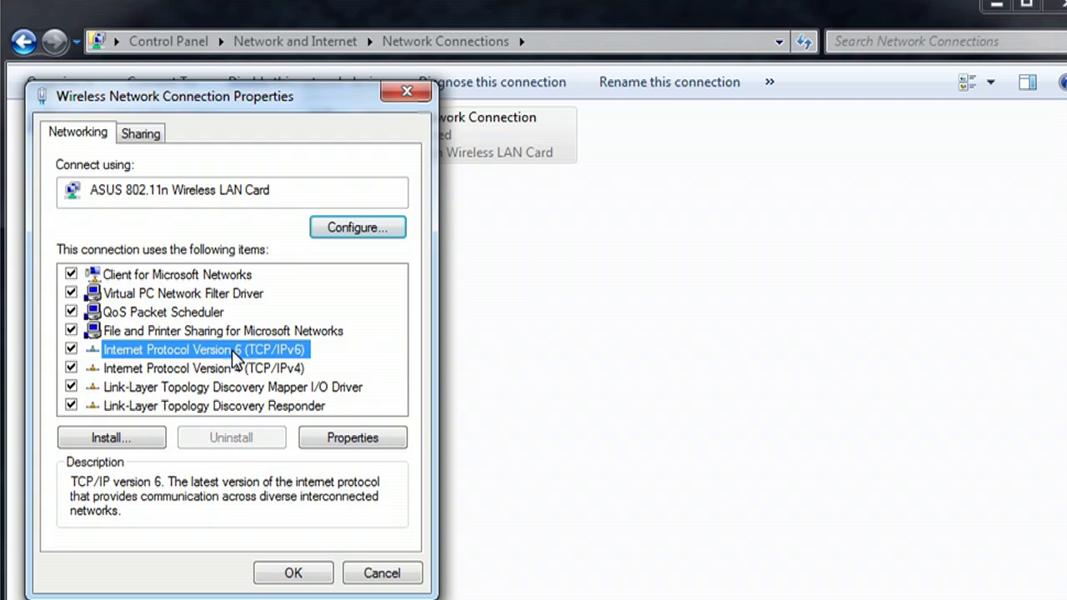
- Show the TCP/IPv6 protocol's settings window for the wireless connection
left_click(354, 437)
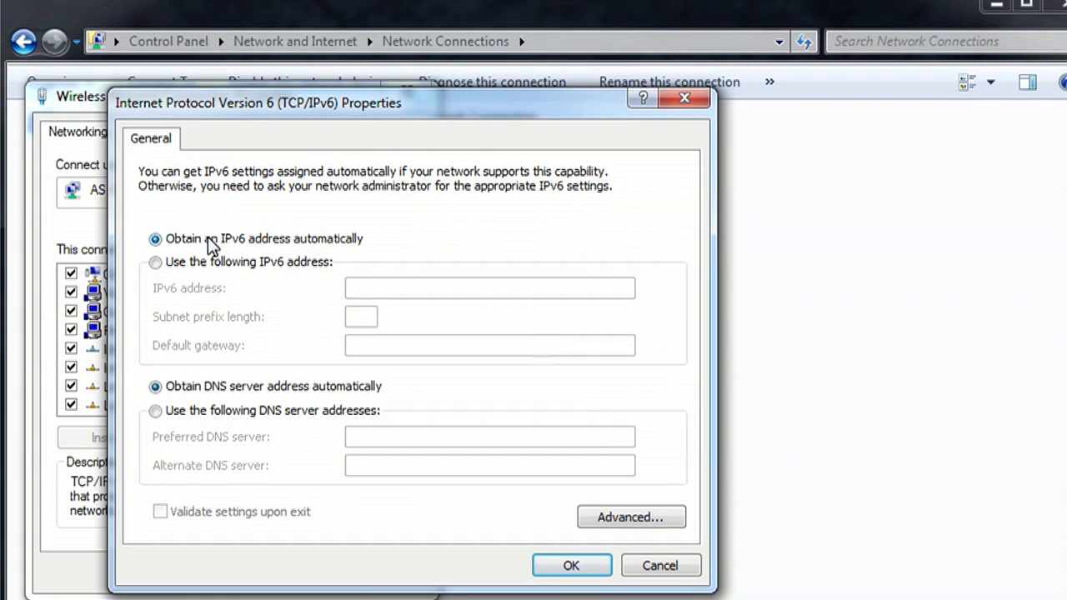
mouse_move(325, 250)
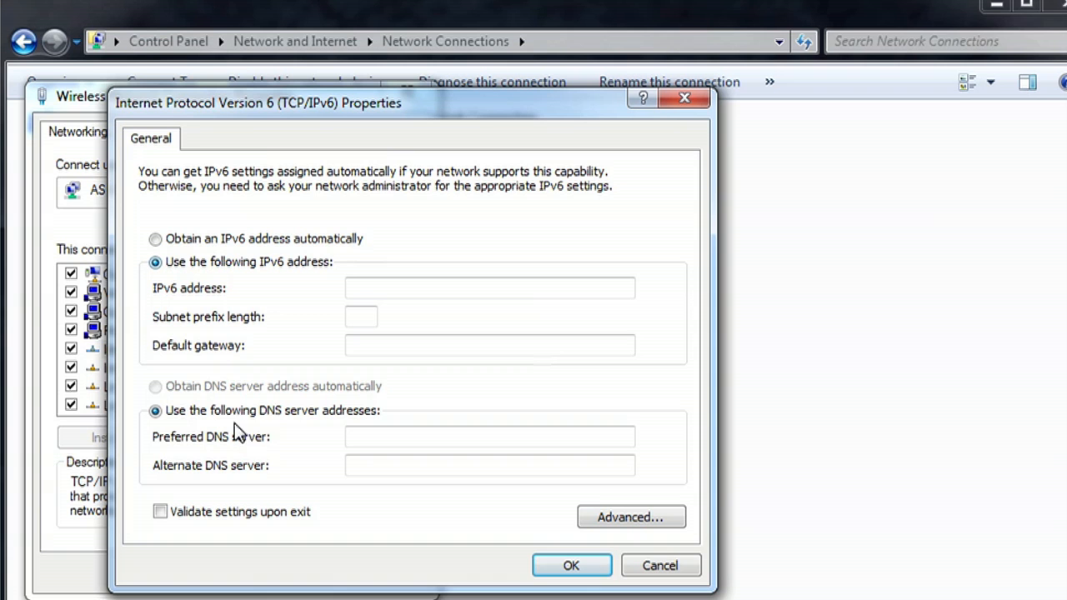
mouse_move(313, 430)
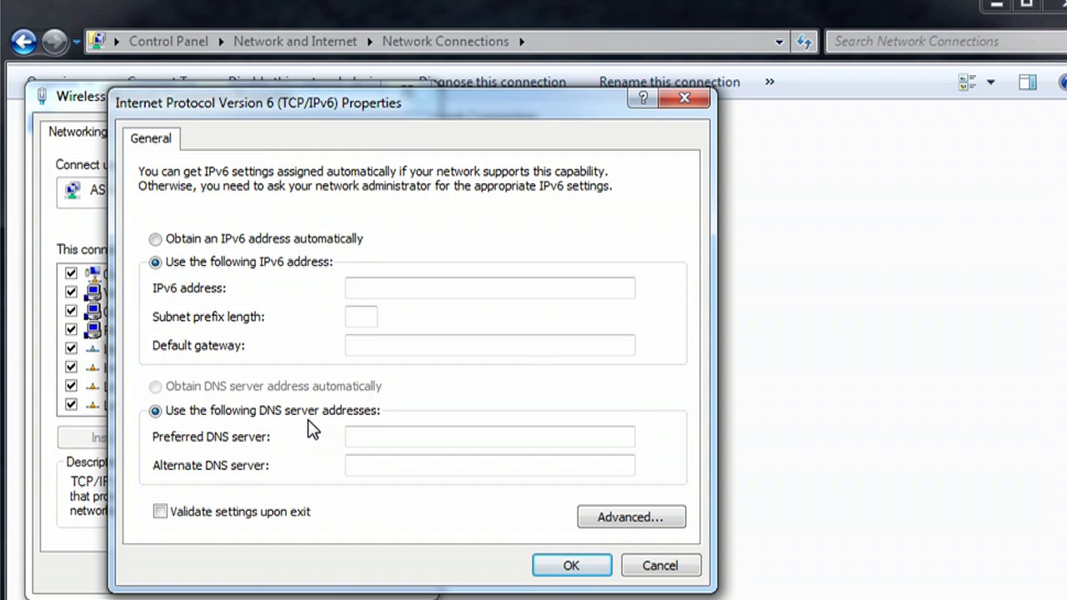
- Choose 'Obtain an IPv6 address automatically' and 'Obtain DNS server address automatically'
left_click(155, 238)
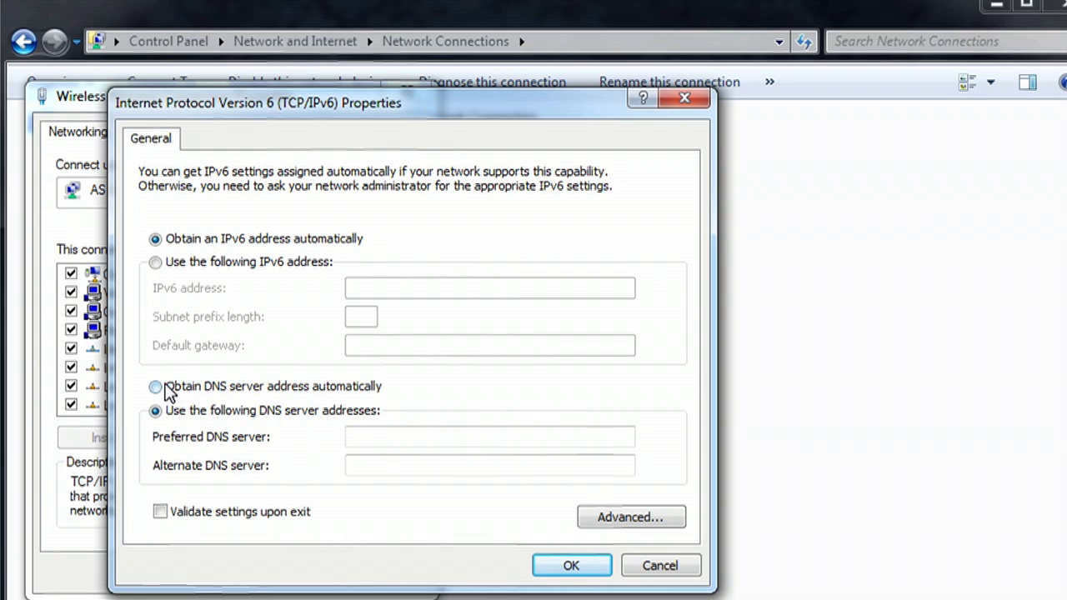
left_click(156, 387)
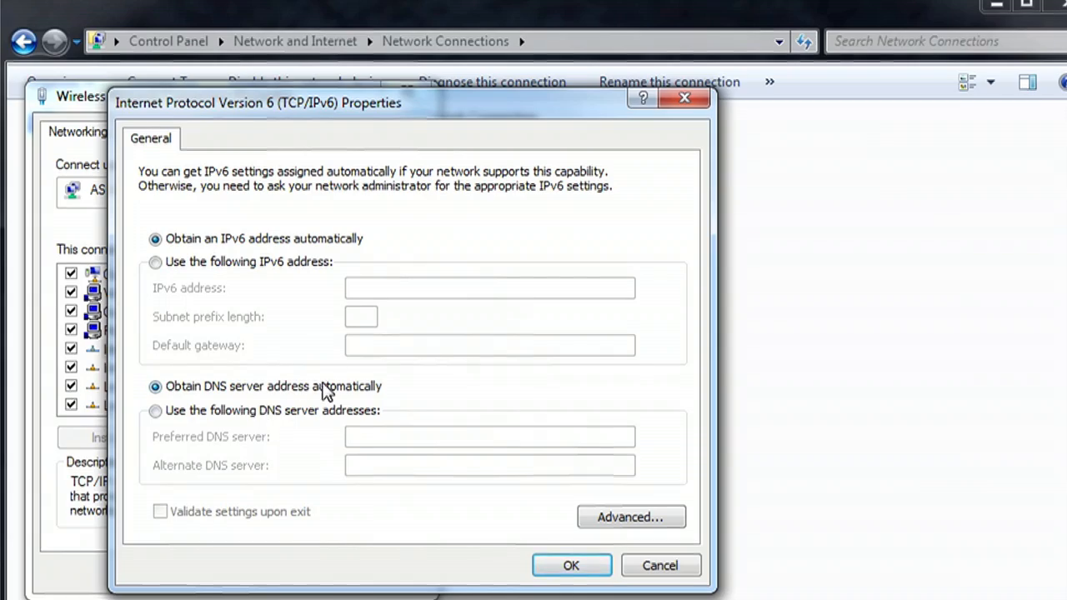